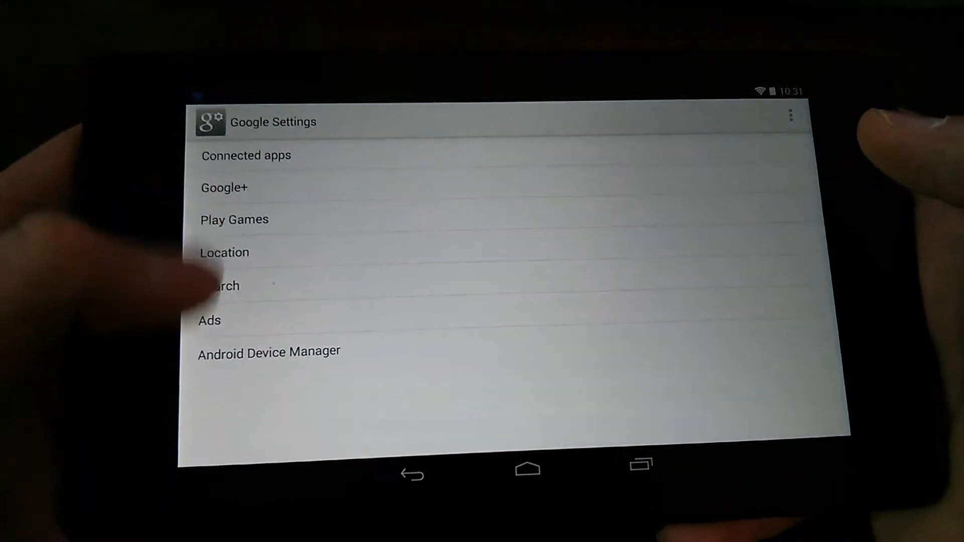
Step: Enable 'Remotely locate this device' and 'Allow remote lock and factory reset' in Android Device Manager settings
click(269, 350)
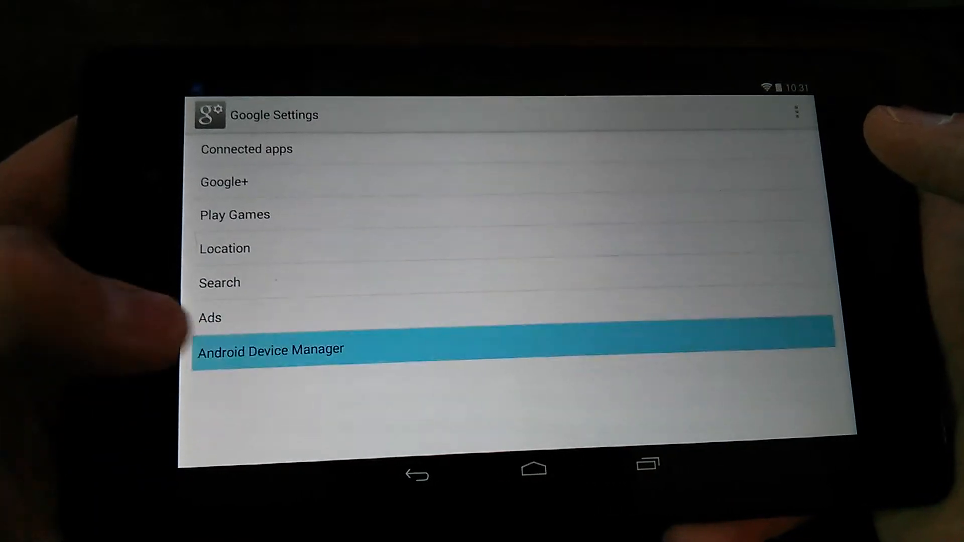
click(271, 350)
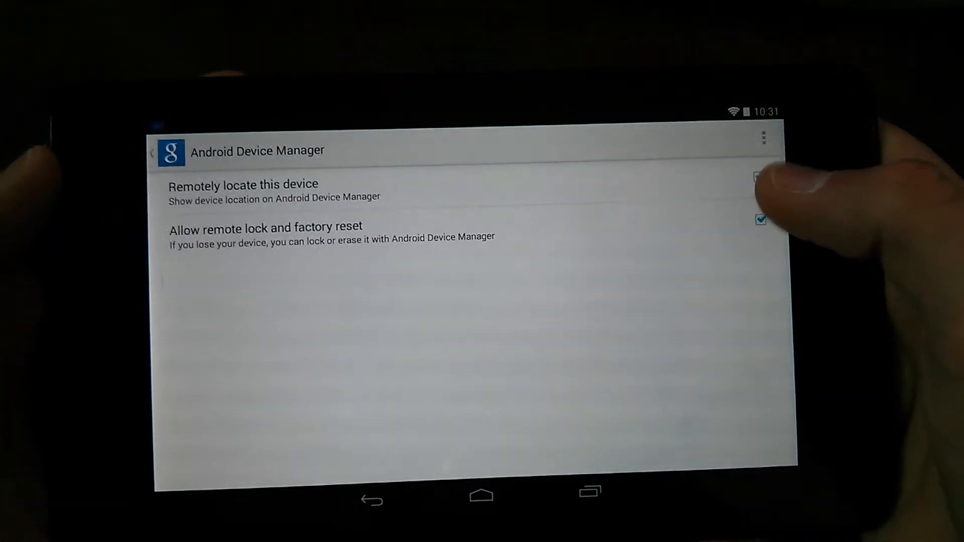
click(760, 176)
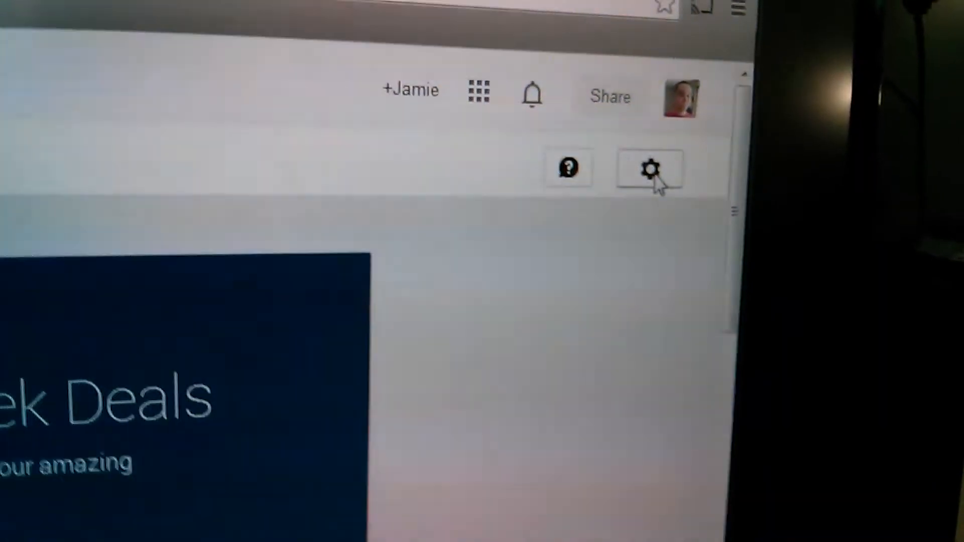
Step: Open Android Device Manager from the Google Play gear menu
click(650, 170)
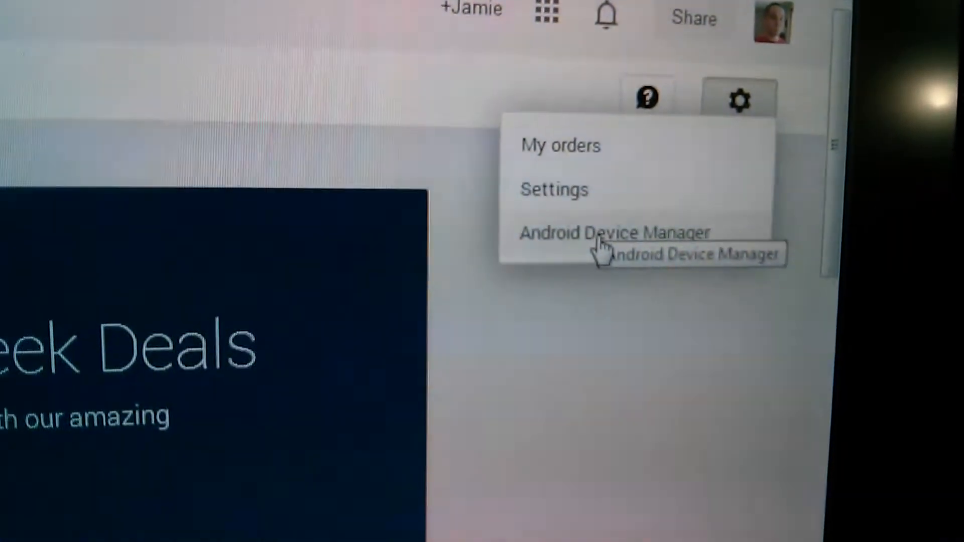
click(613, 233)
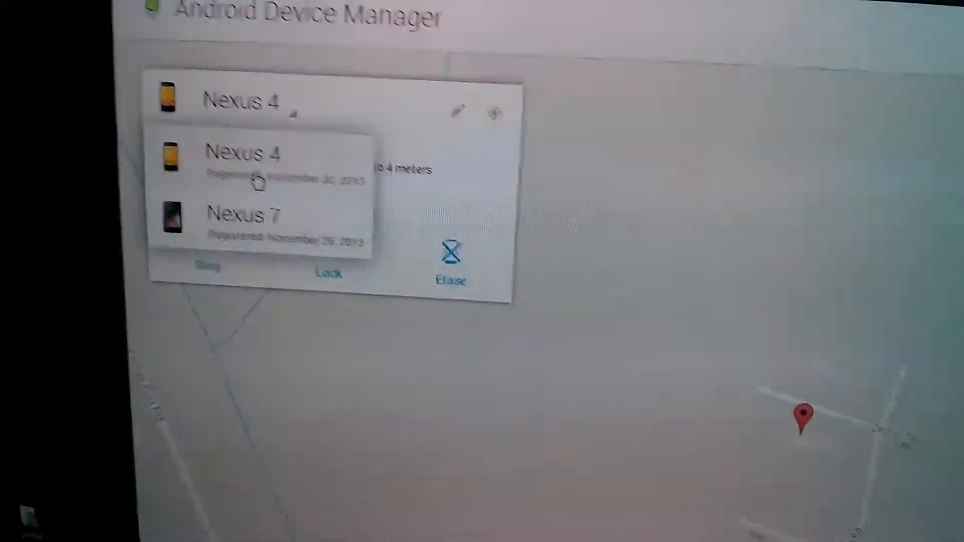
Step: Select the Nexus 7 from the device dropdown to show its Williamsport location
click(244, 221)
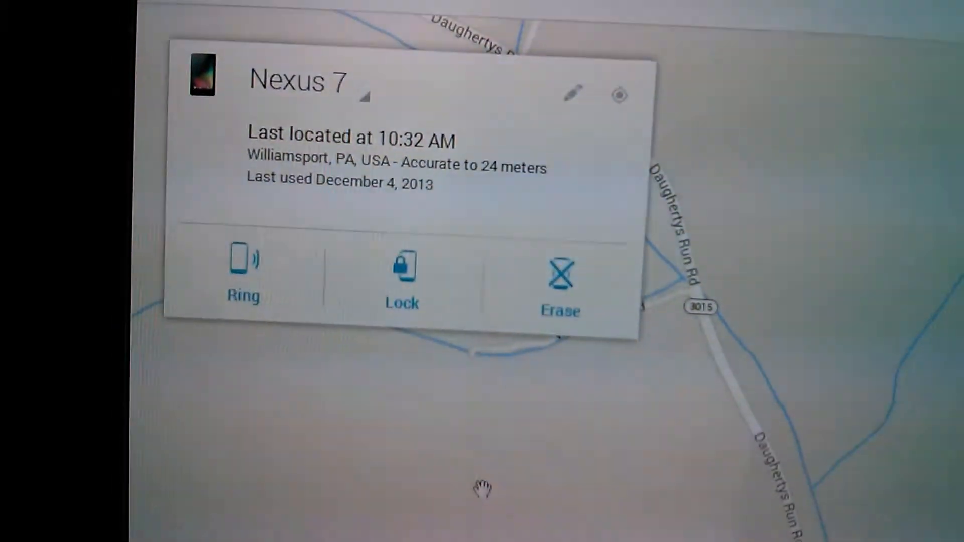
mouse_move(298, 283)
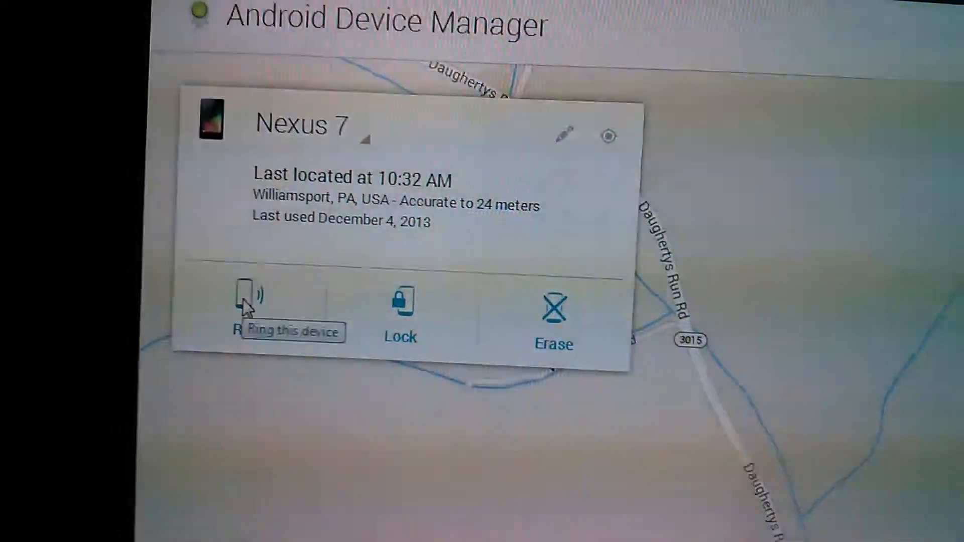
Step: Ring the Nexus 7 from its device card
click(244, 295)
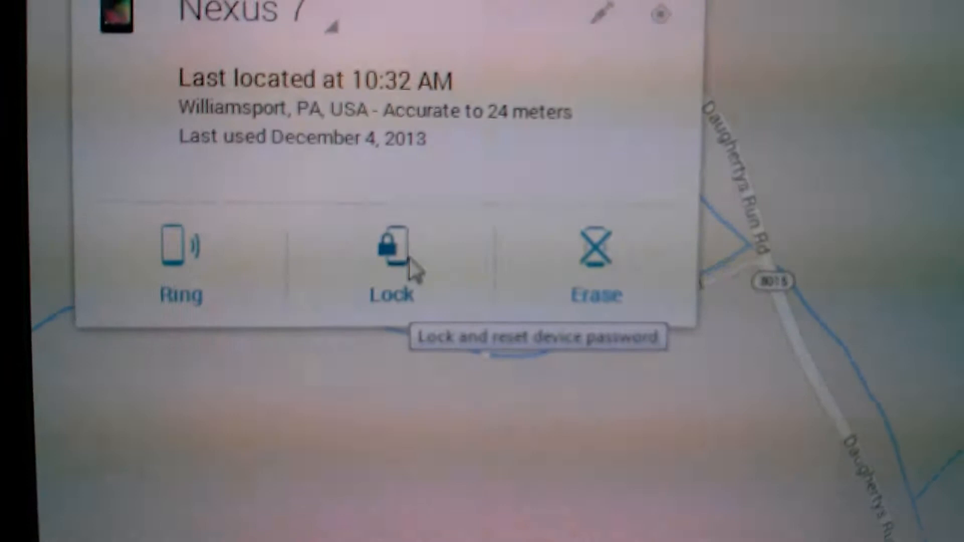
click(391, 258)
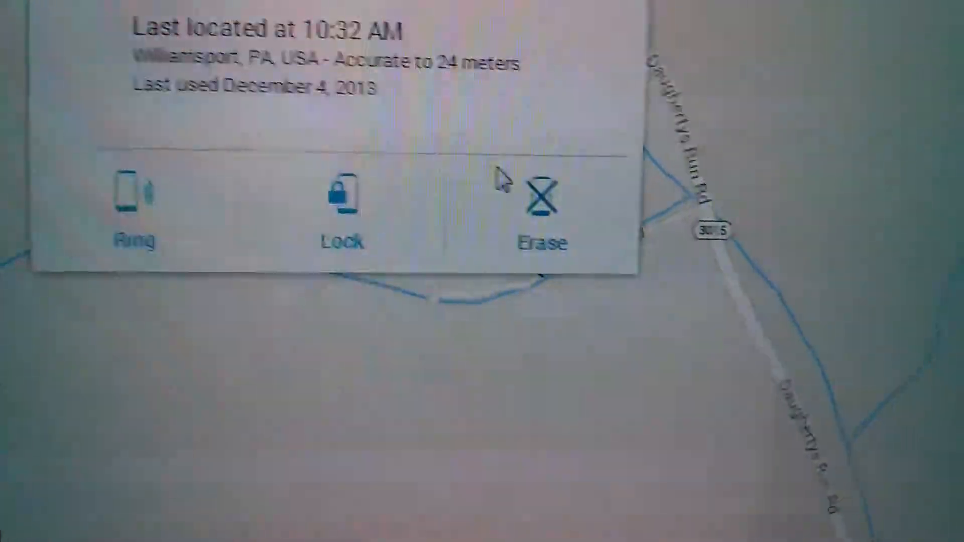
Step: Erase the Nexus 7 and confirm in the 'Erase all data?' dialog
click(541, 203)
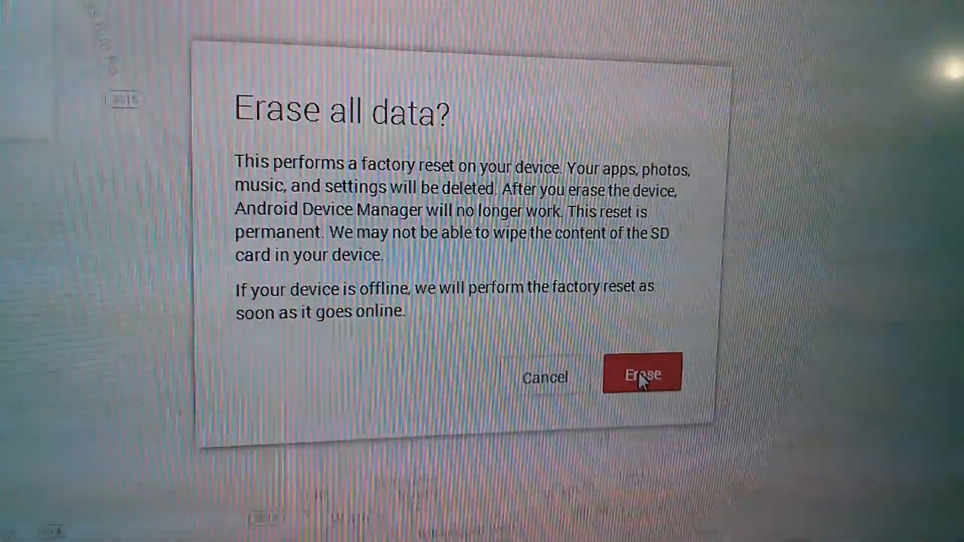
click(642, 374)
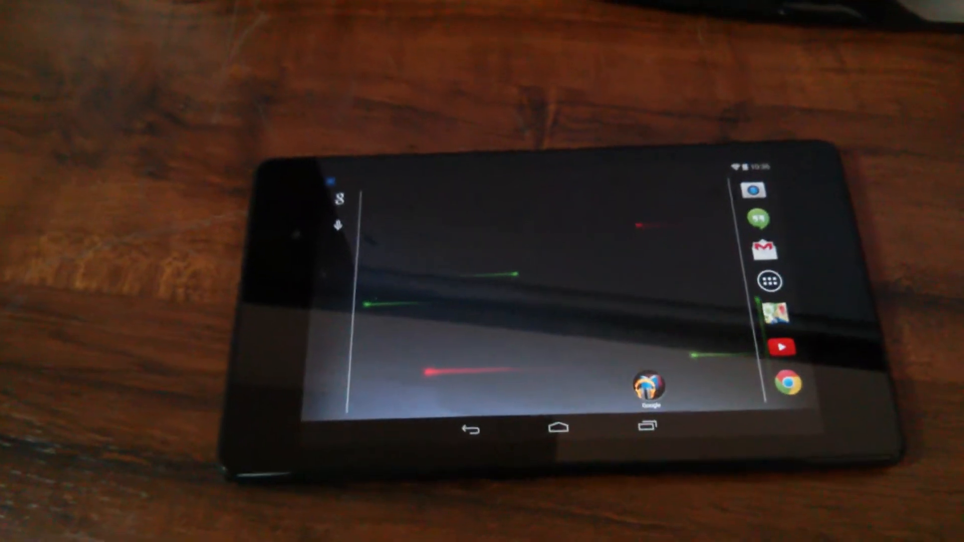